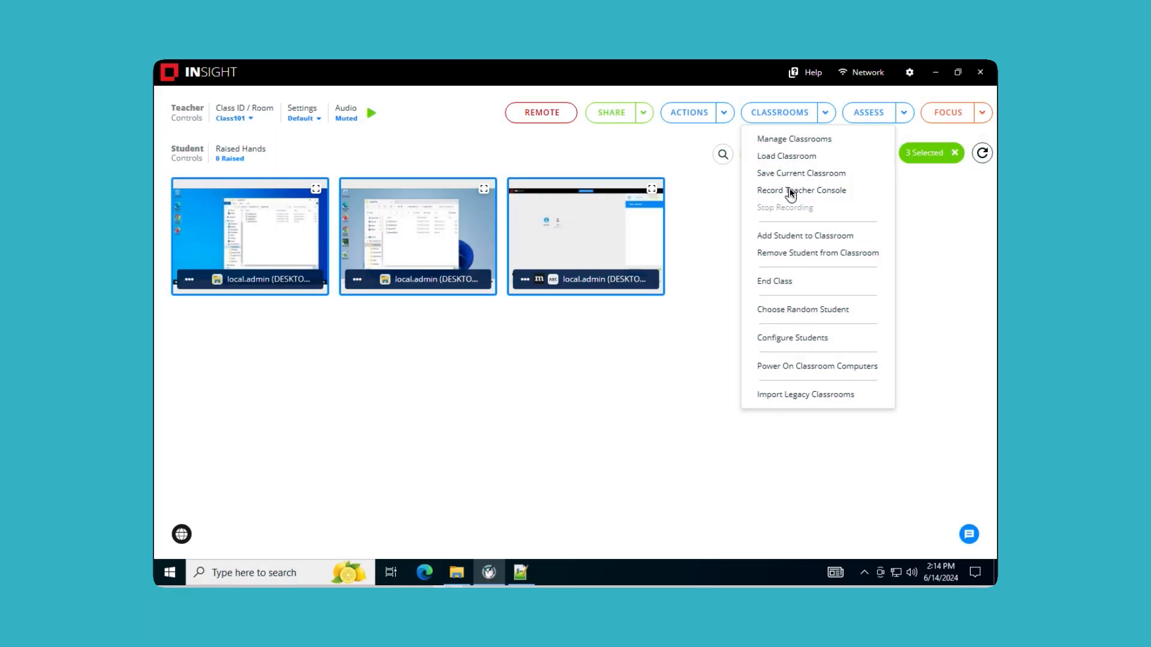
# - Start recording the teacher console from Classrooms, then pause and end the recording
pyautogui.click(801, 190)
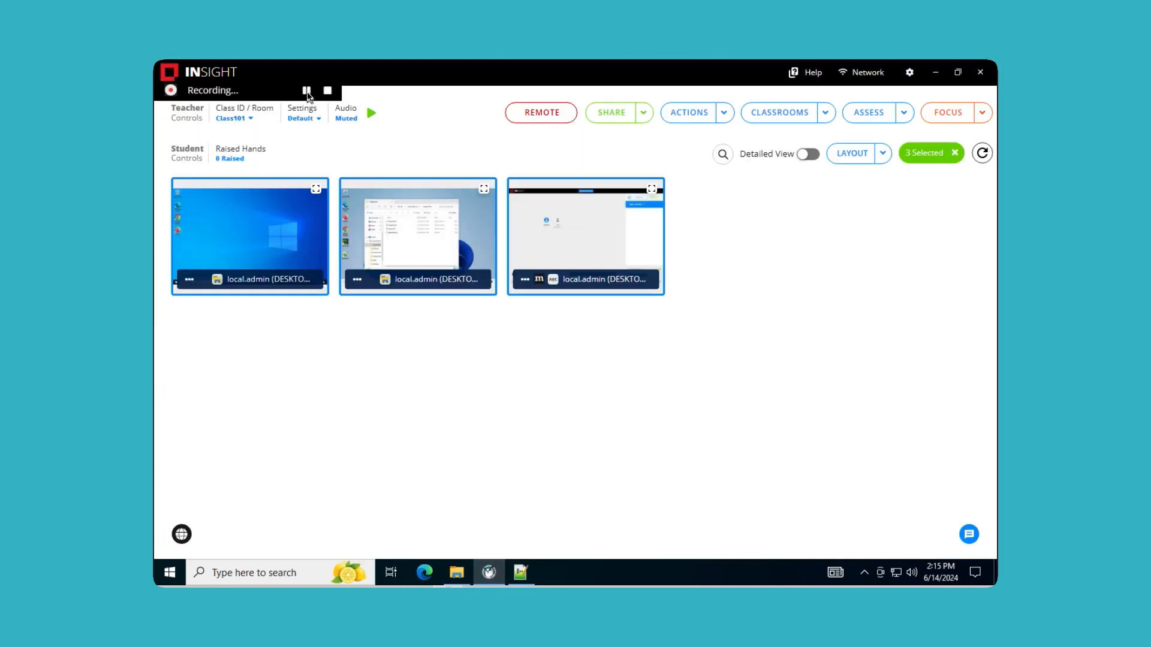
pyautogui.click(306, 90)
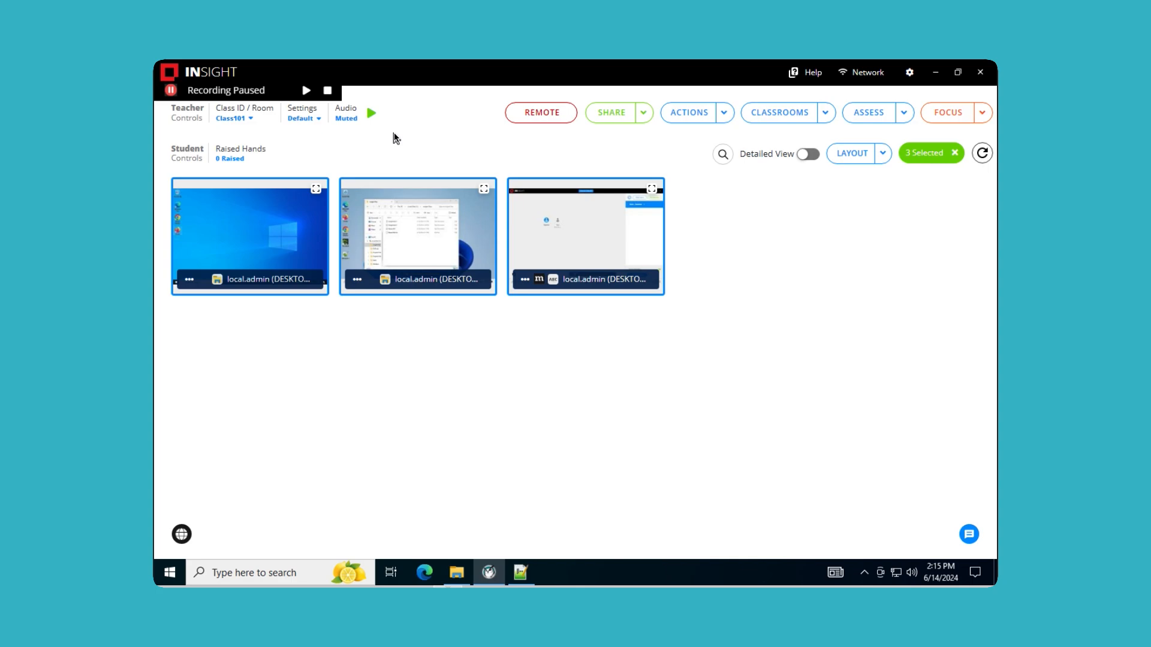
pyautogui.click(317, 118)
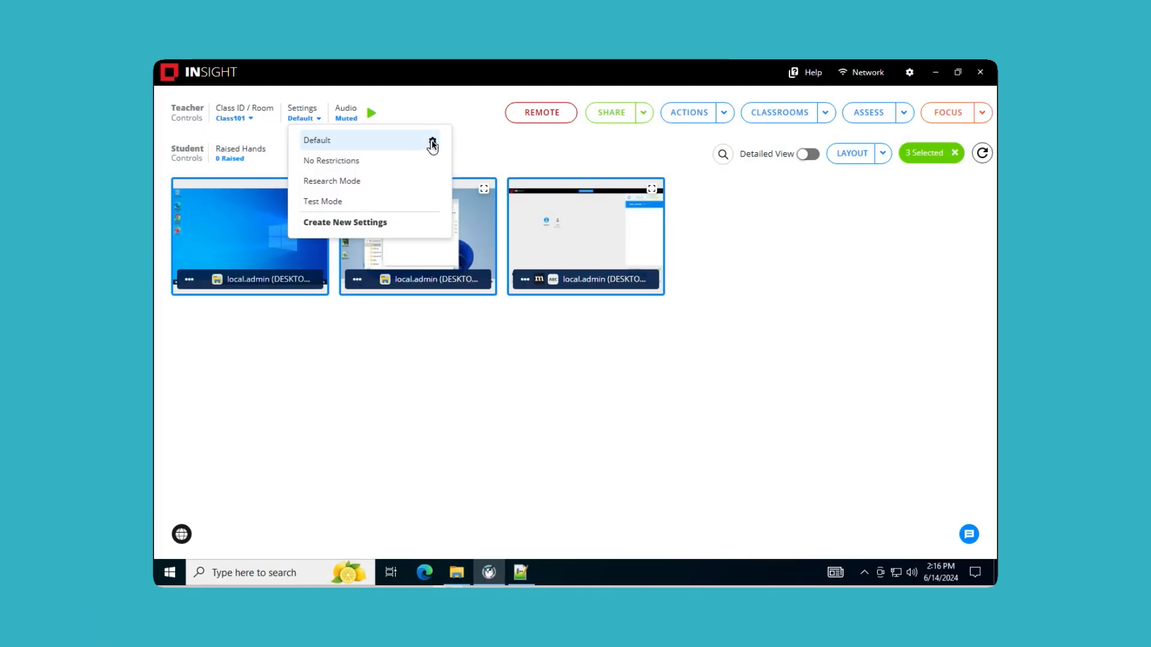
# - Open the Default class settings' Screen Recording Location category to see where recordings are saved
pyautogui.click(317, 140)
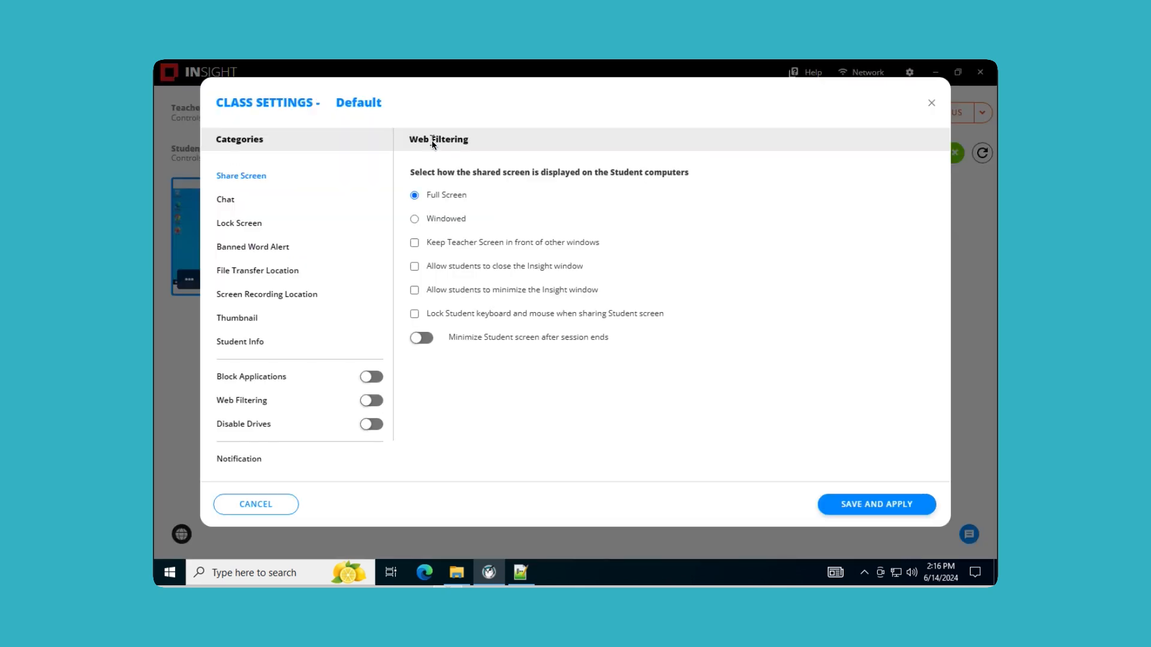
pyautogui.click(266, 294)
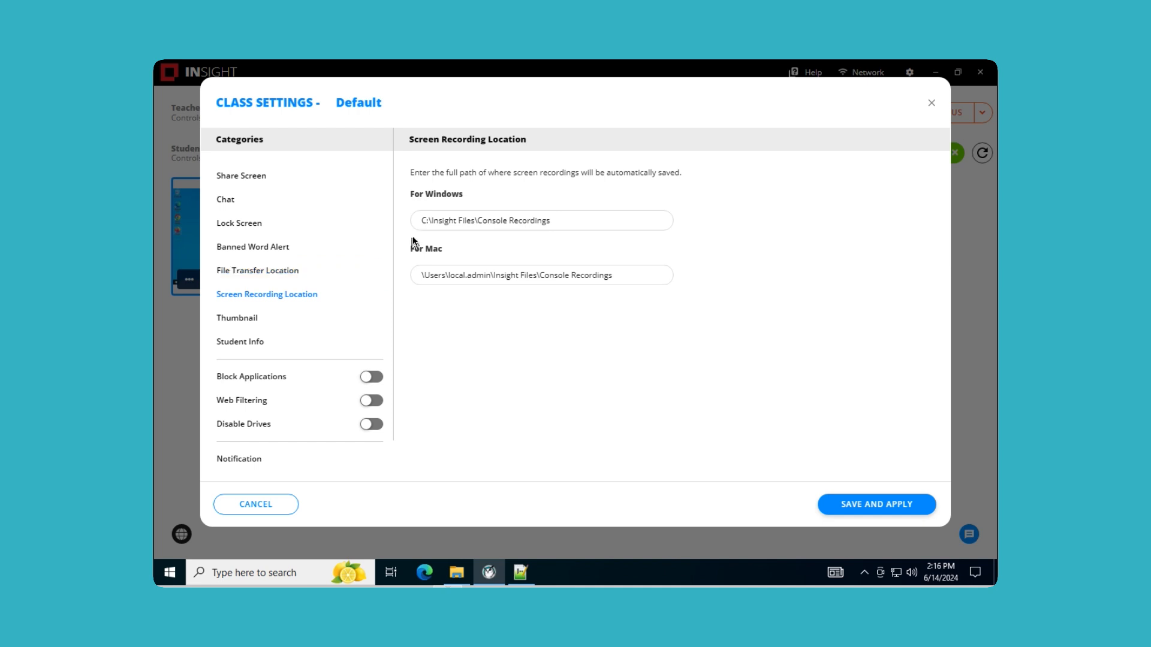
pyautogui.click(854, 532)
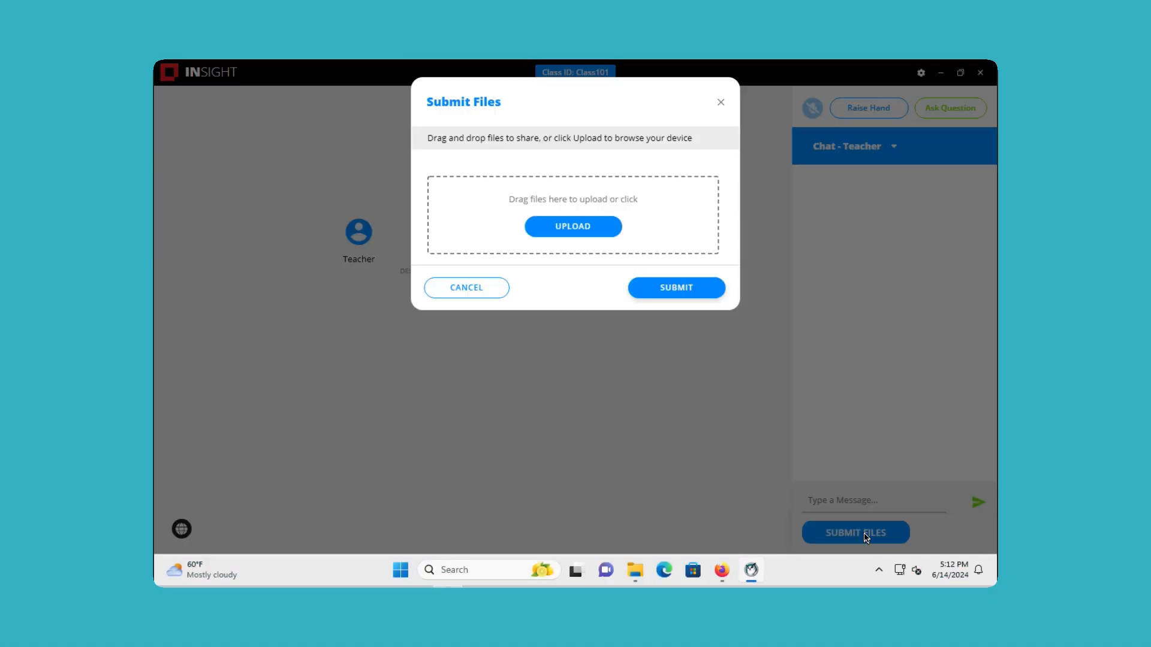
# - Upload Assignment 1, 2 and 3 from the student computer and submit them
pyautogui.click(572, 226)
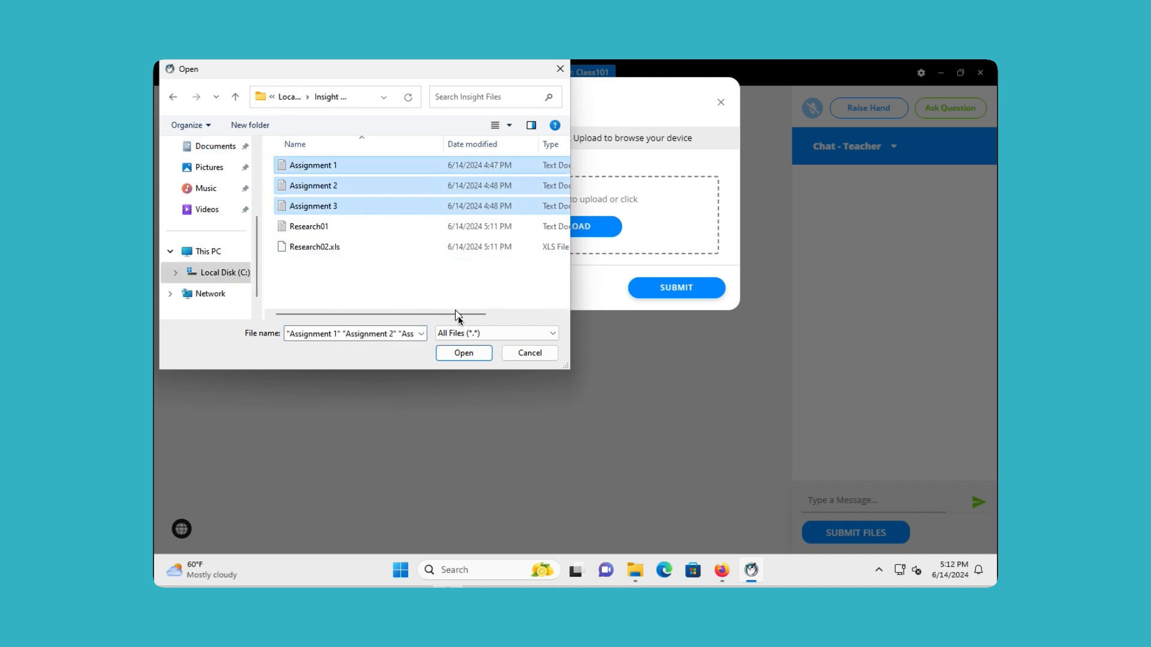
pyautogui.click(463, 353)
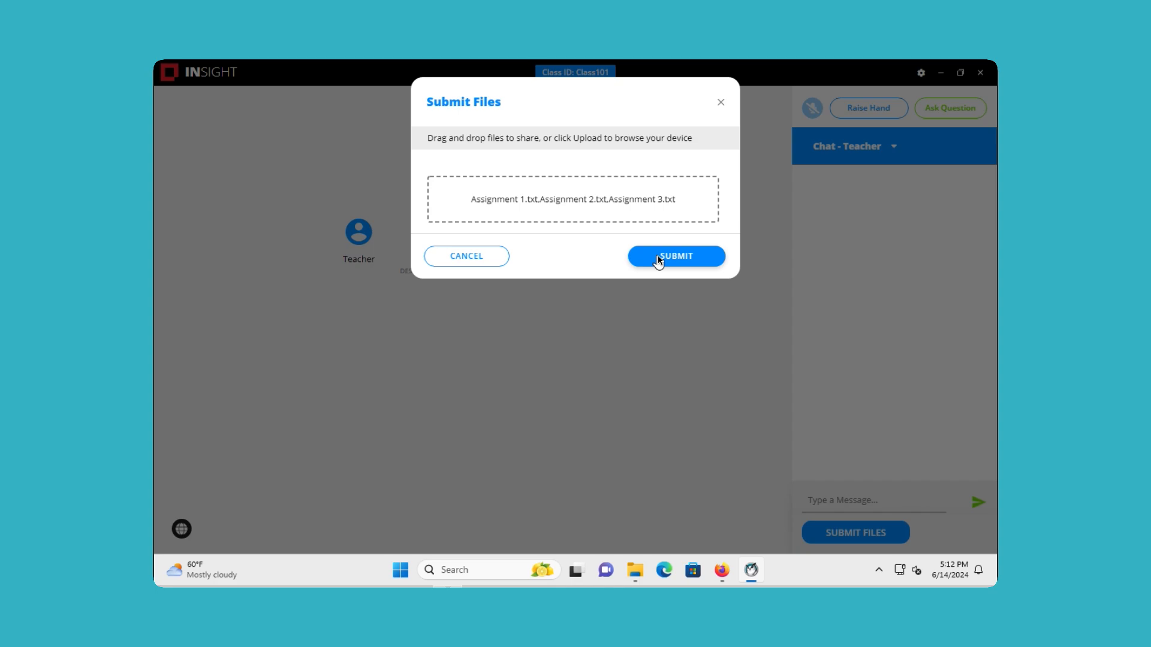
pyautogui.click(674, 256)
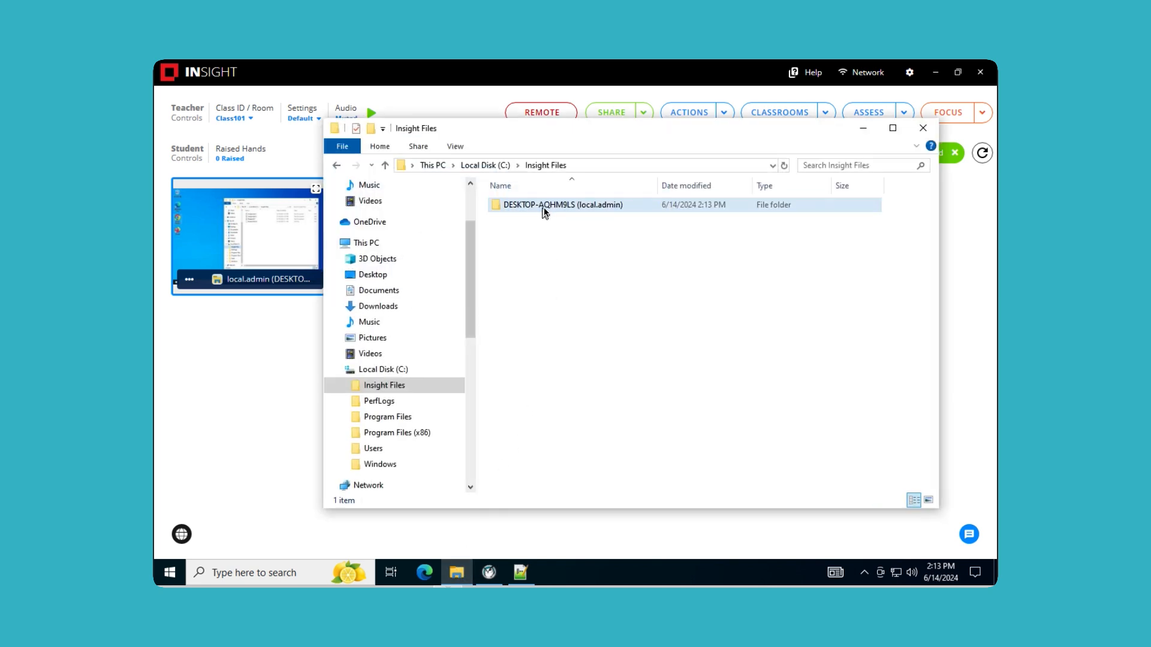
pyautogui.moveTo(529, 208)
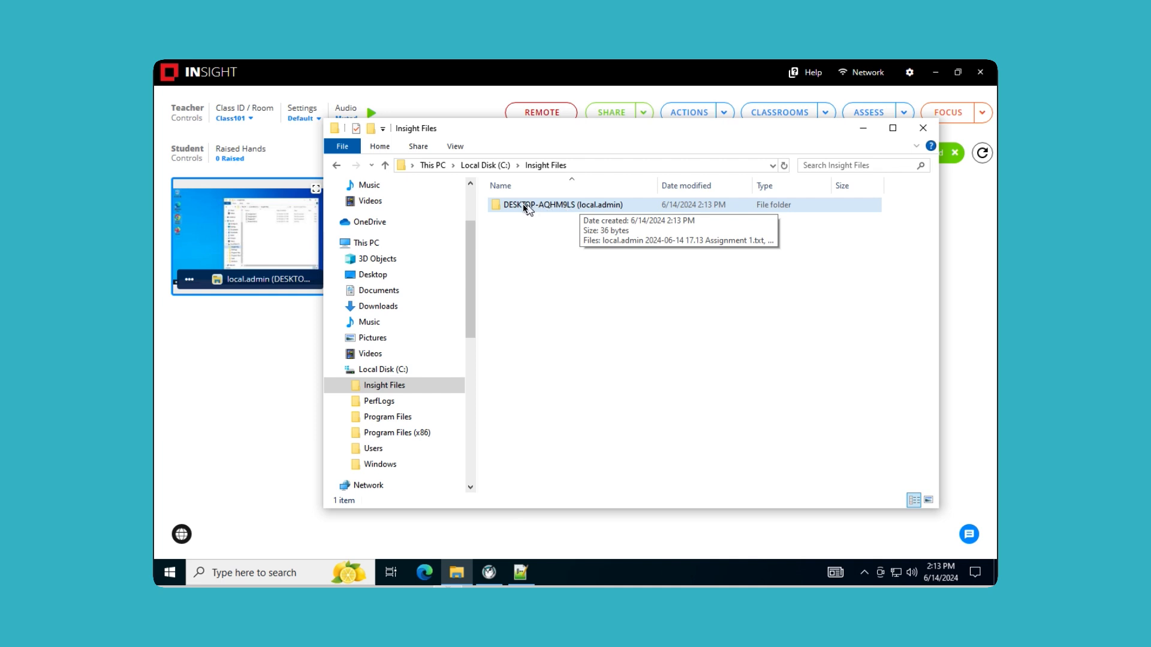
# - Open the student computer's folder under C:\Insight Files to view the submitted assignments
pyautogui.doubleClick(561, 205)
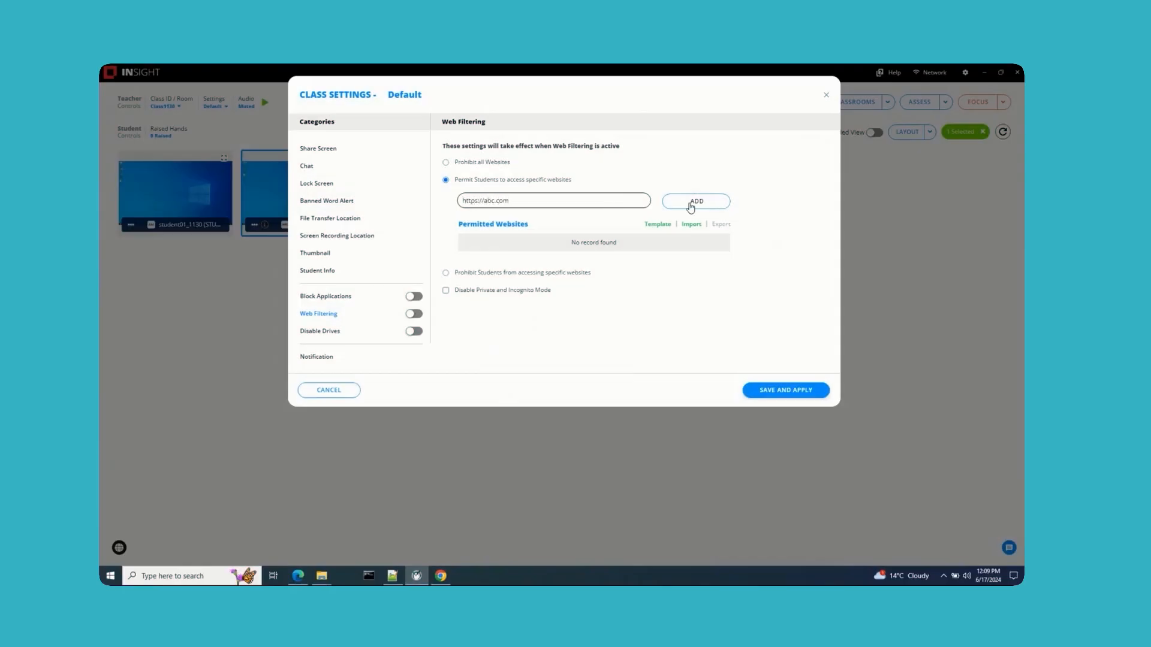
pyautogui.click(696, 200)
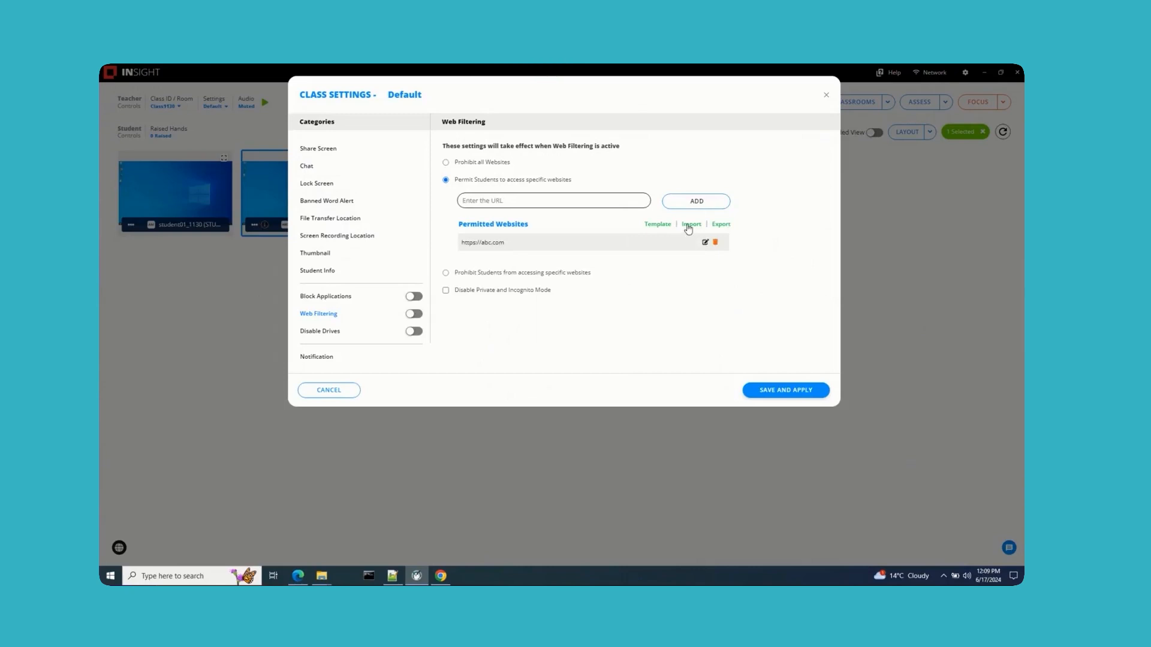
pyautogui.click(689, 224)
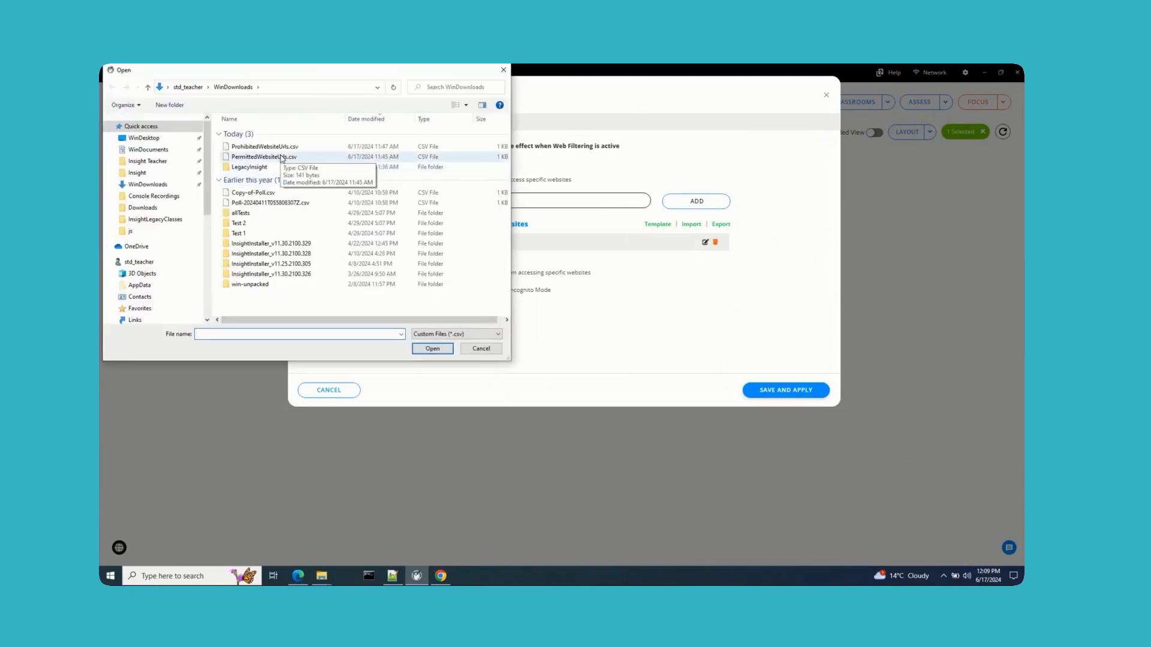
pyautogui.click(432, 349)
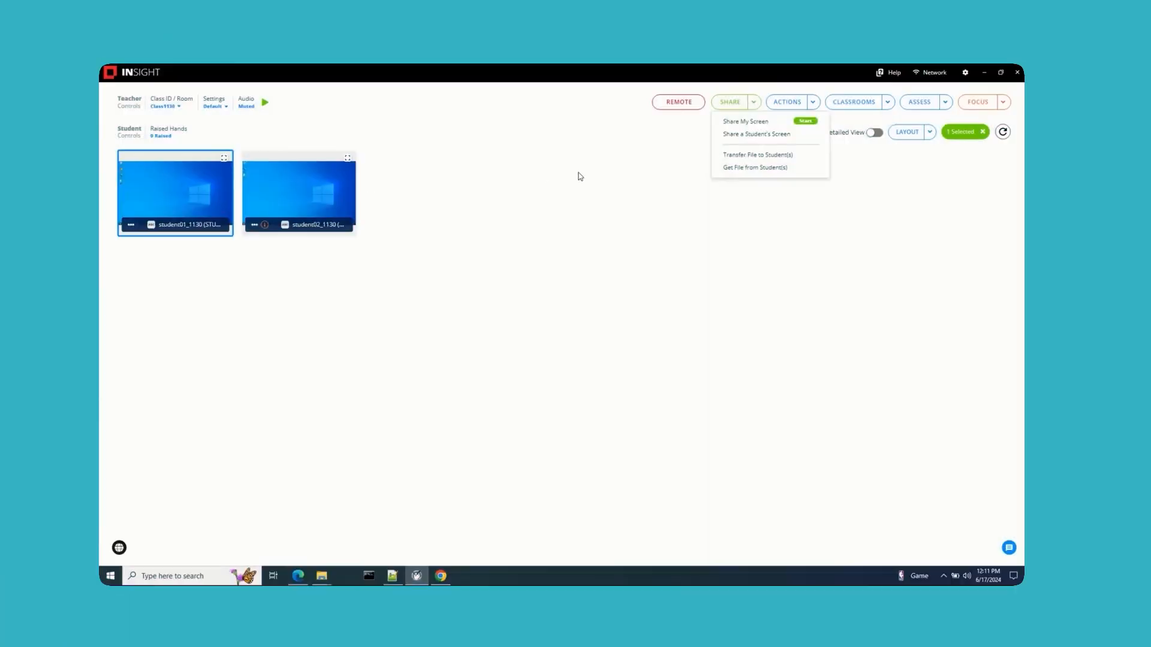
pyautogui.moveTo(738, 158)
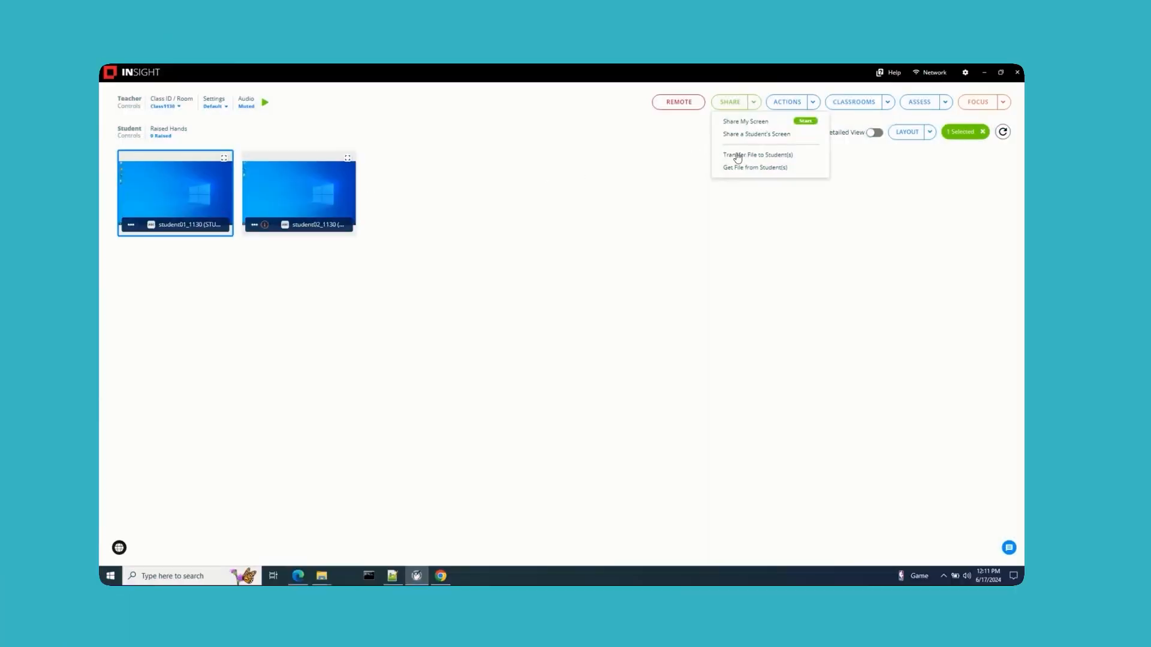
# - Send files to the student with 'Open files after successful file transfer' on, then view the student's console
pyautogui.click(756, 154)
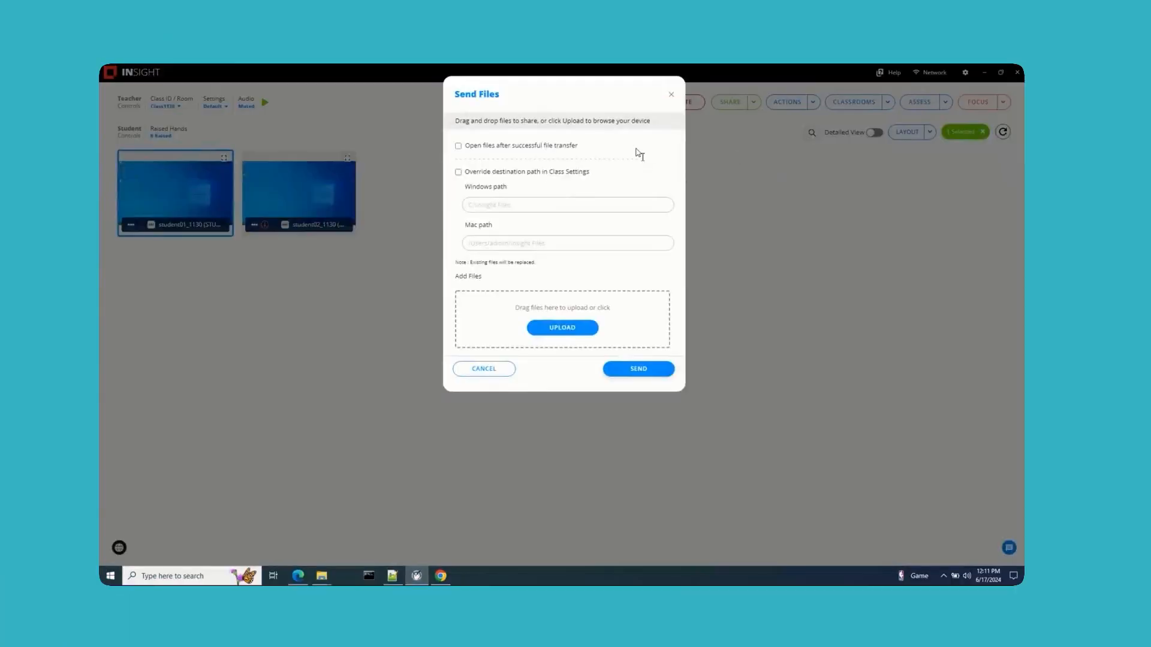
pyautogui.click(458, 145)
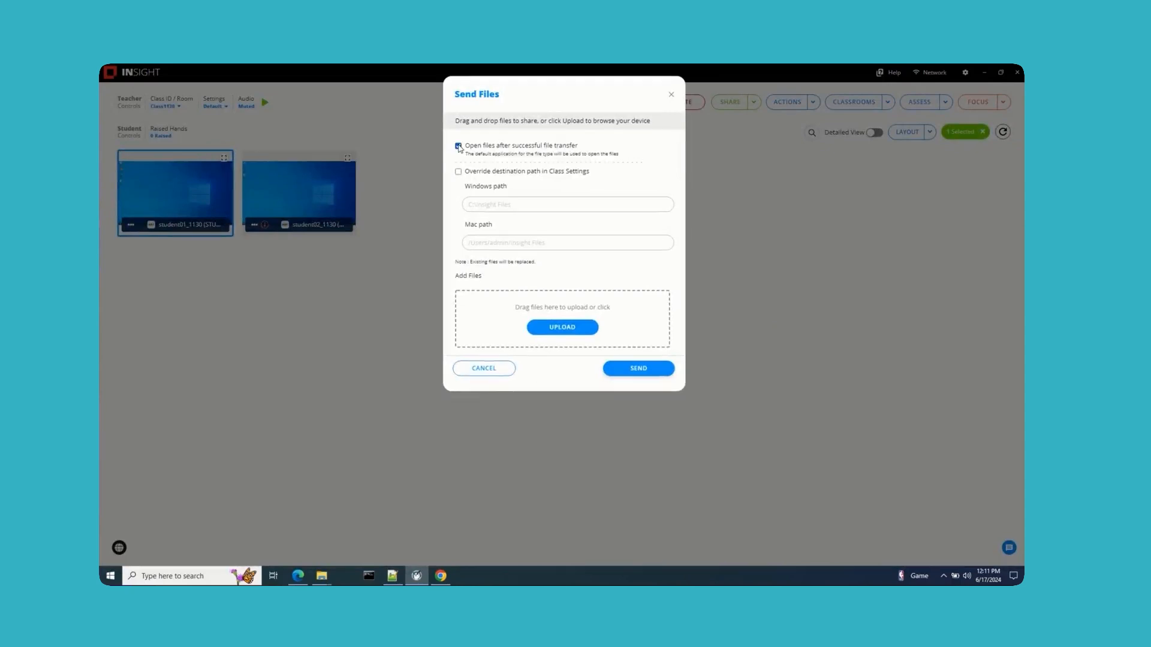
pyautogui.click(484, 367)
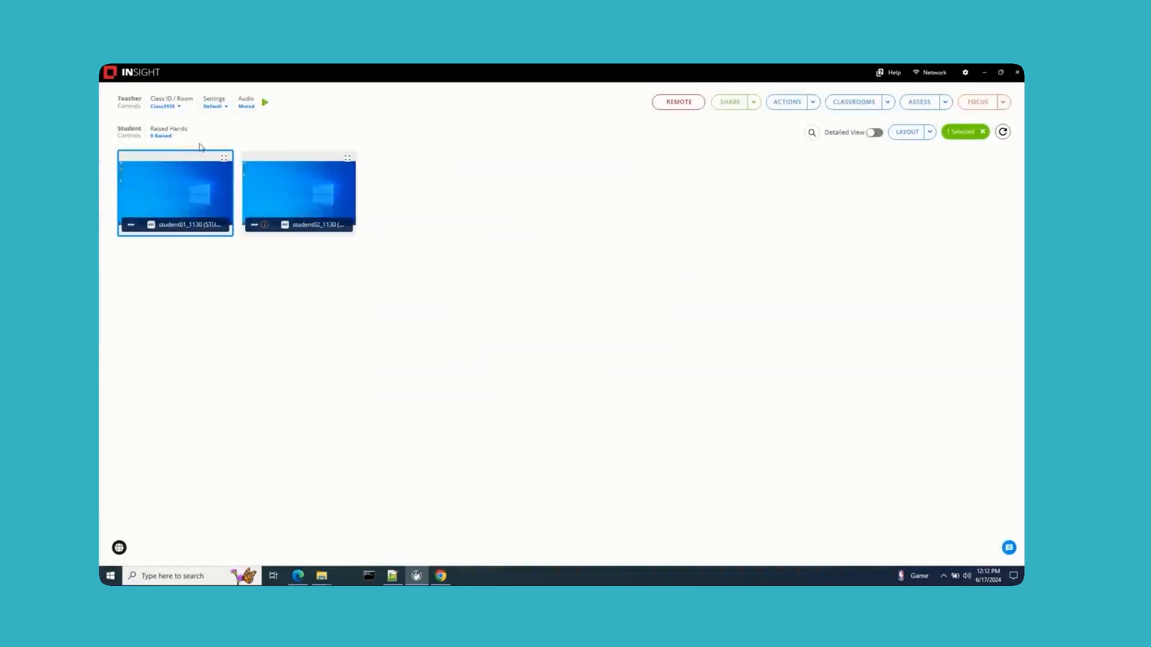
pyautogui.click(212, 102)
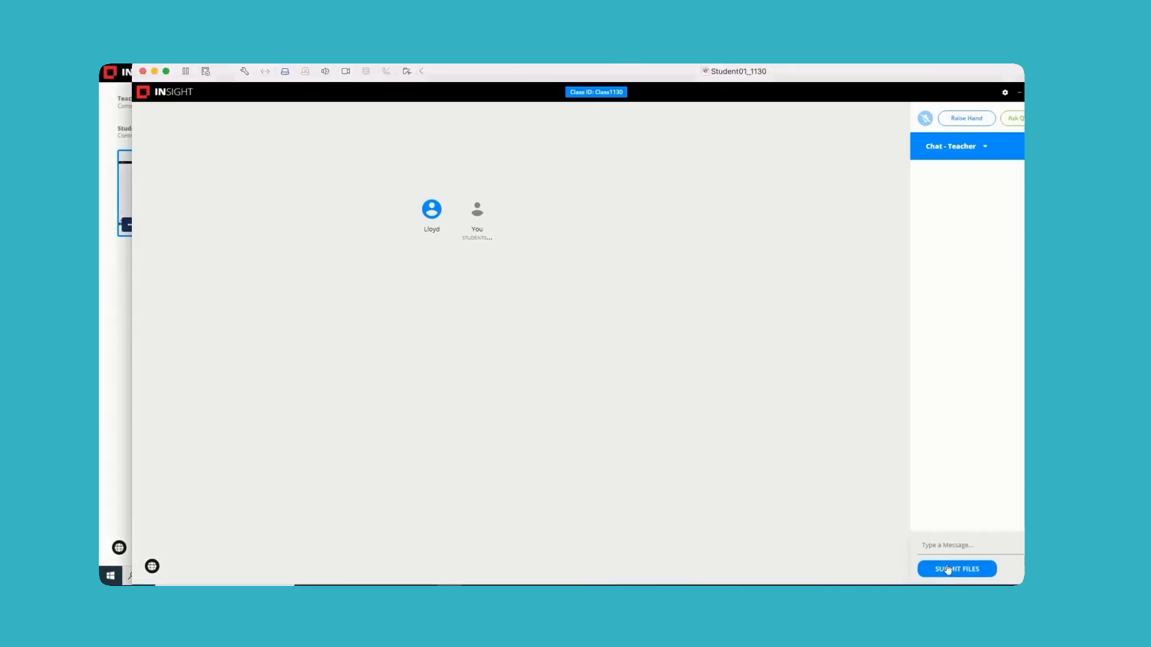
pyautogui.click(956, 569)
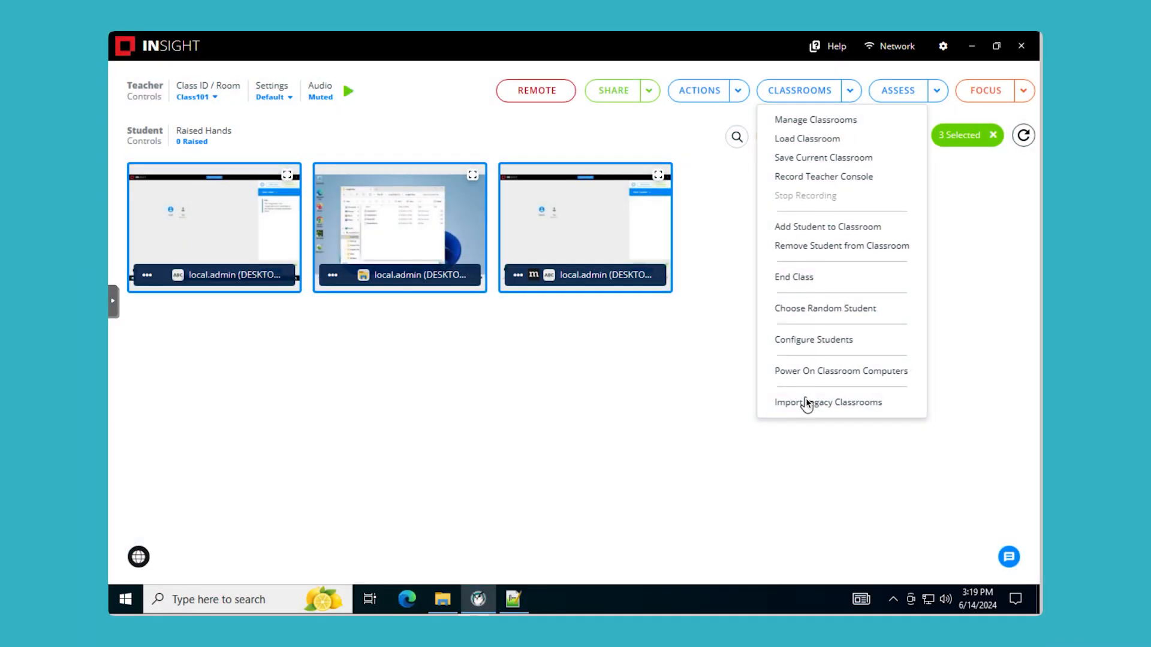
# - Import legacy classrooms by uploading the legacy math classroom CSV
pyautogui.click(828, 401)
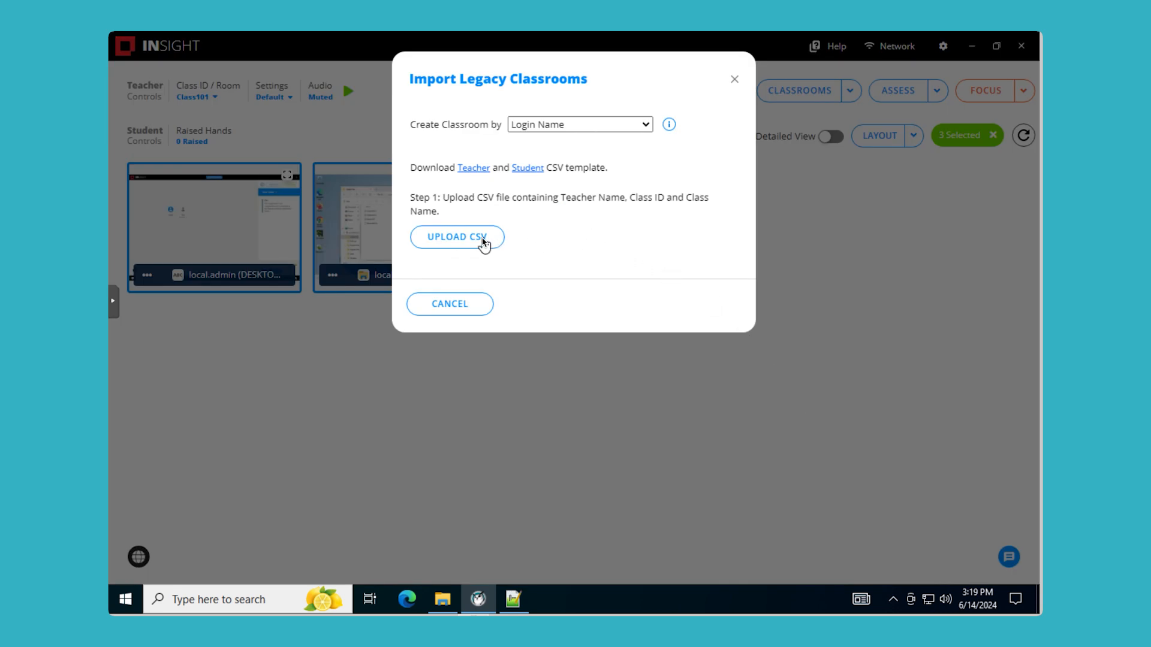
pyautogui.click(455, 236)
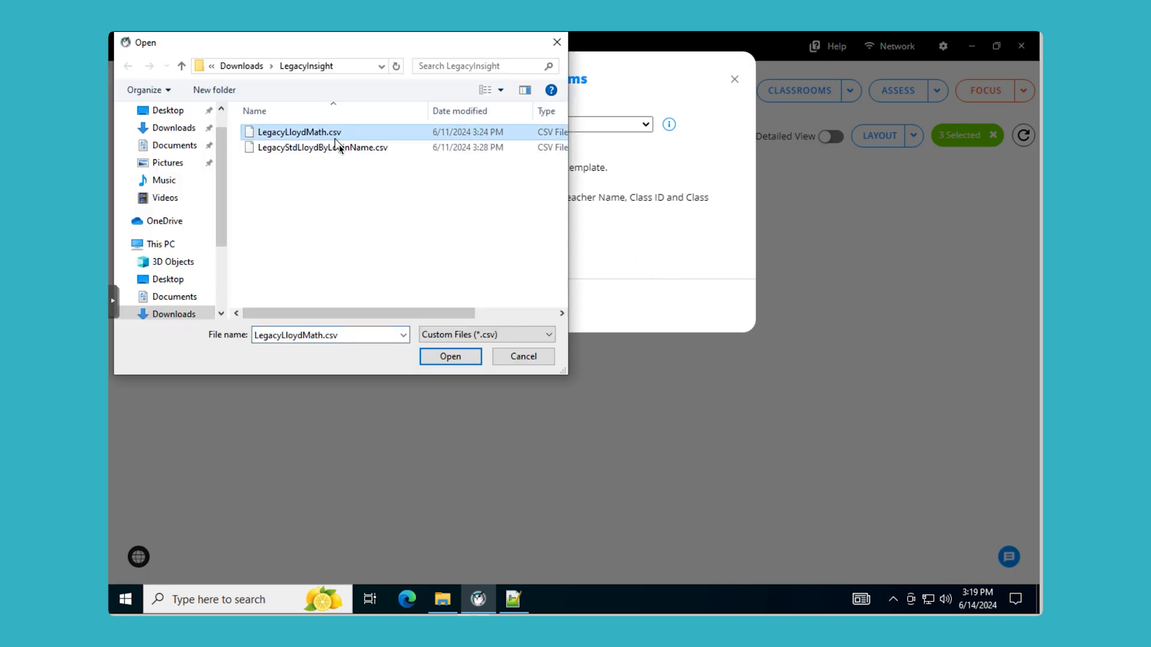
pyautogui.click(450, 356)
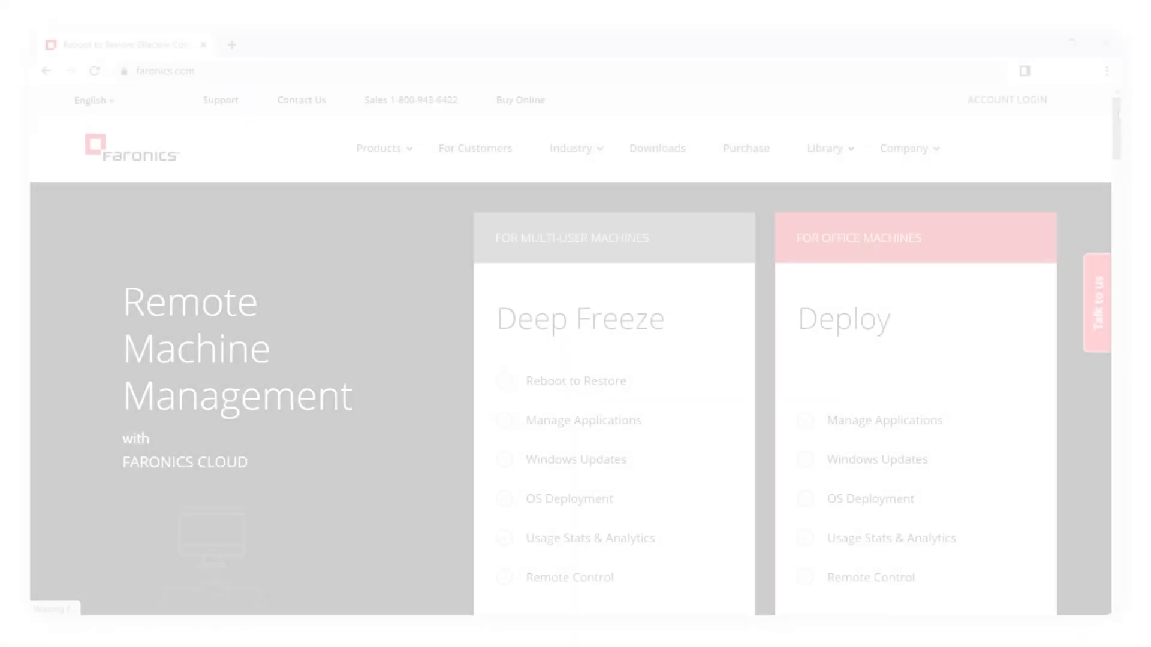
# - Open the ACCOUNT LOGIN menu on faronics.com to show Deep Freeze Cloud and Faronics Labs logins
pyautogui.click(1007, 100)
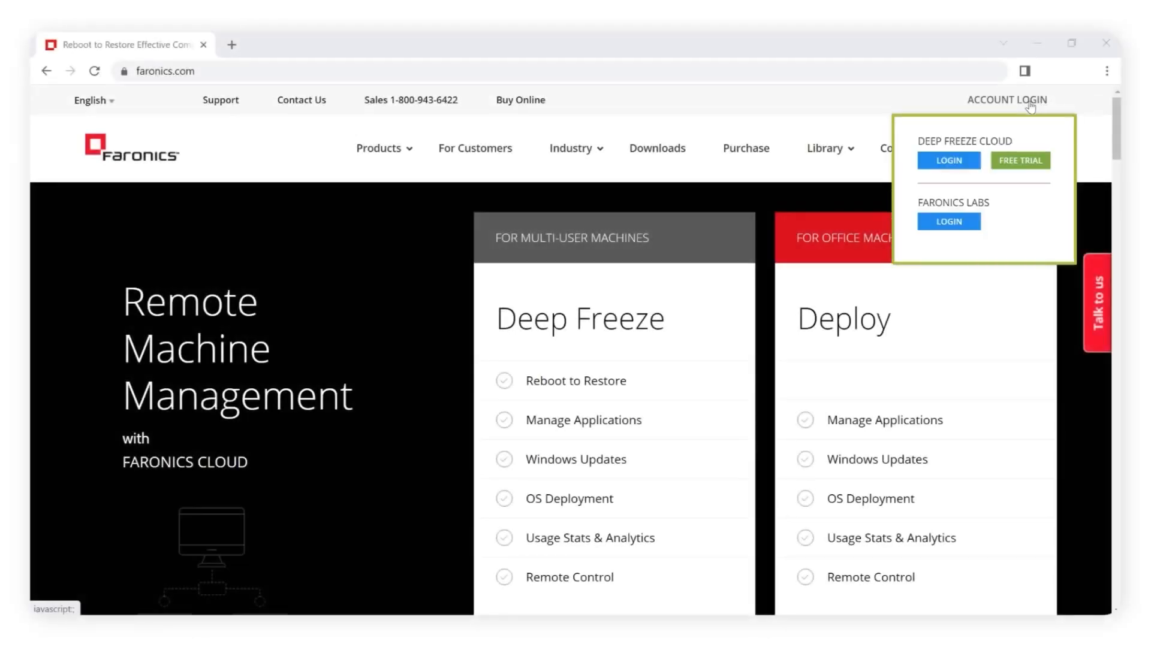